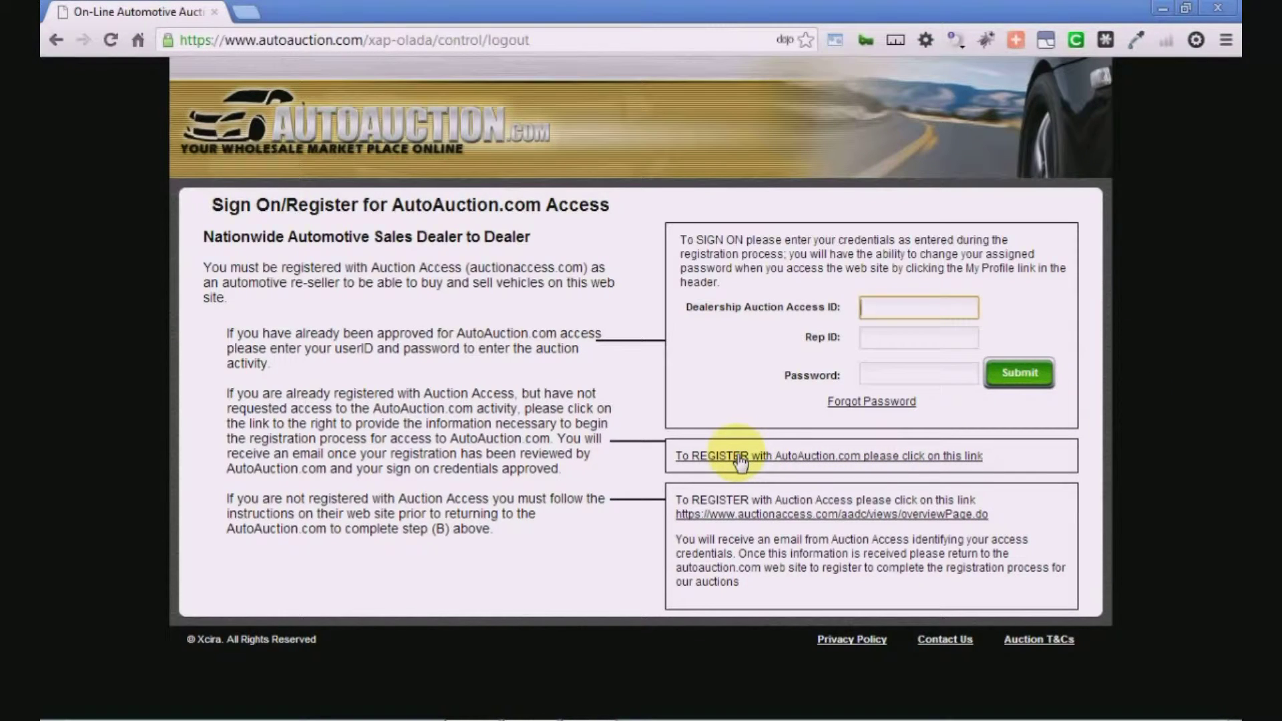
Step: Open the AutoAuction.com registration form and select the Dealership AuctionAccess ID Number field
{"action": "left_click", "coordinate": [827, 456]}
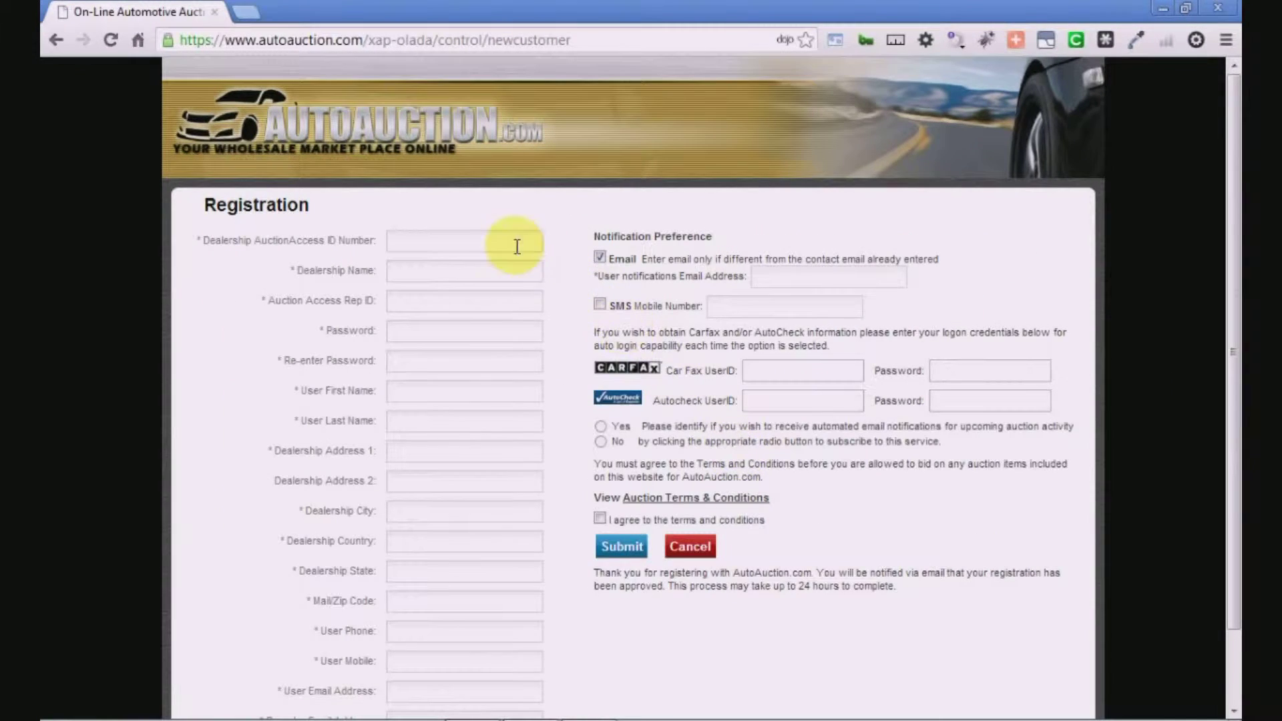
{"action": "left_click", "coordinate": [463, 241]}
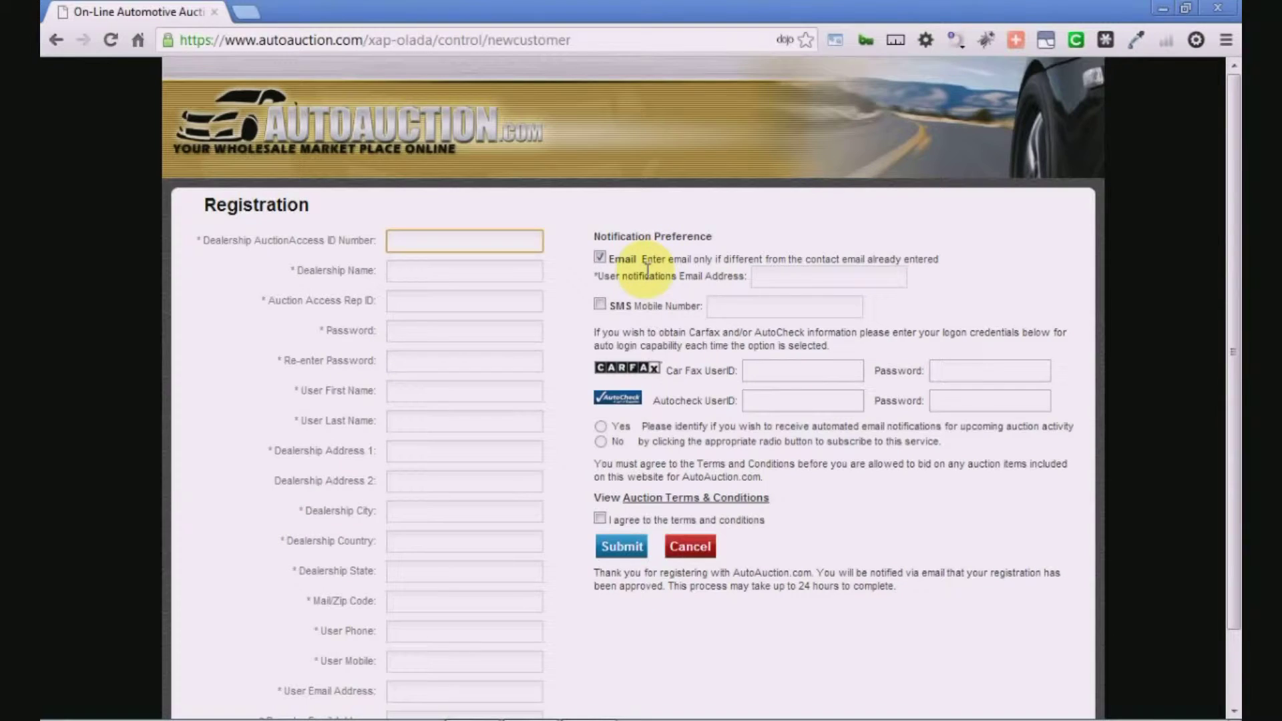
{"action": "mouse_move", "coordinate": [660, 375]}
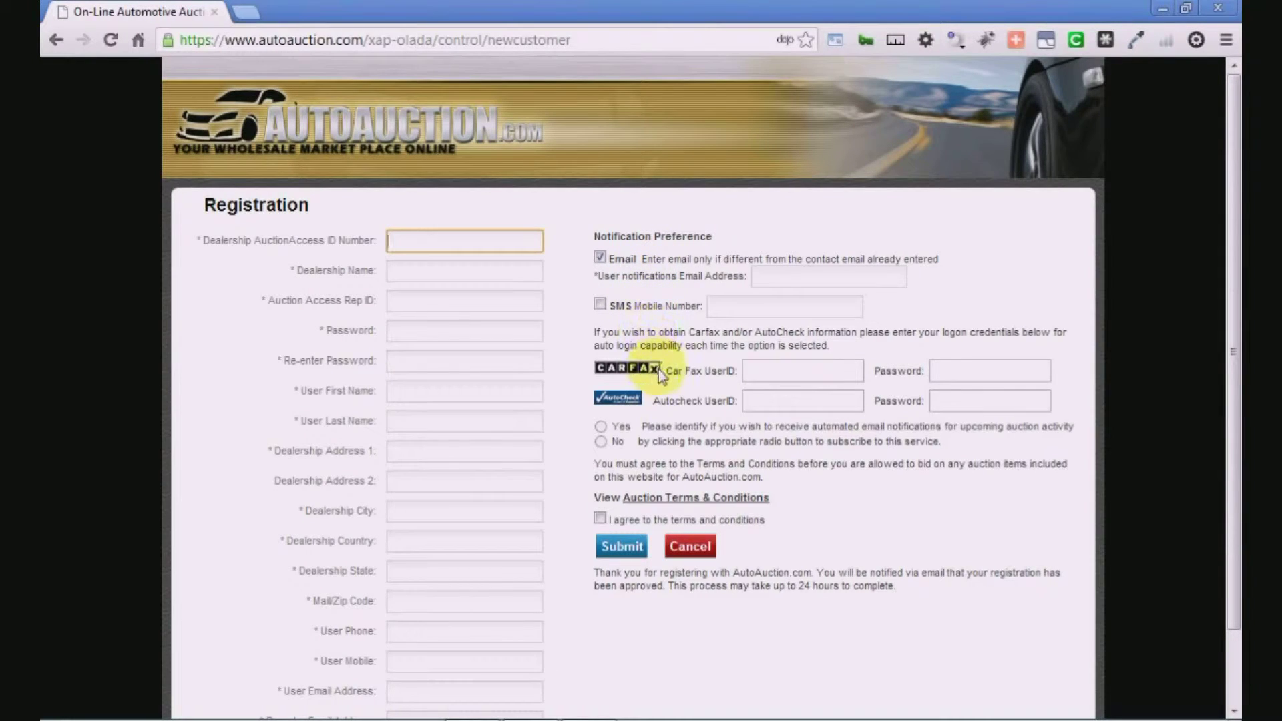